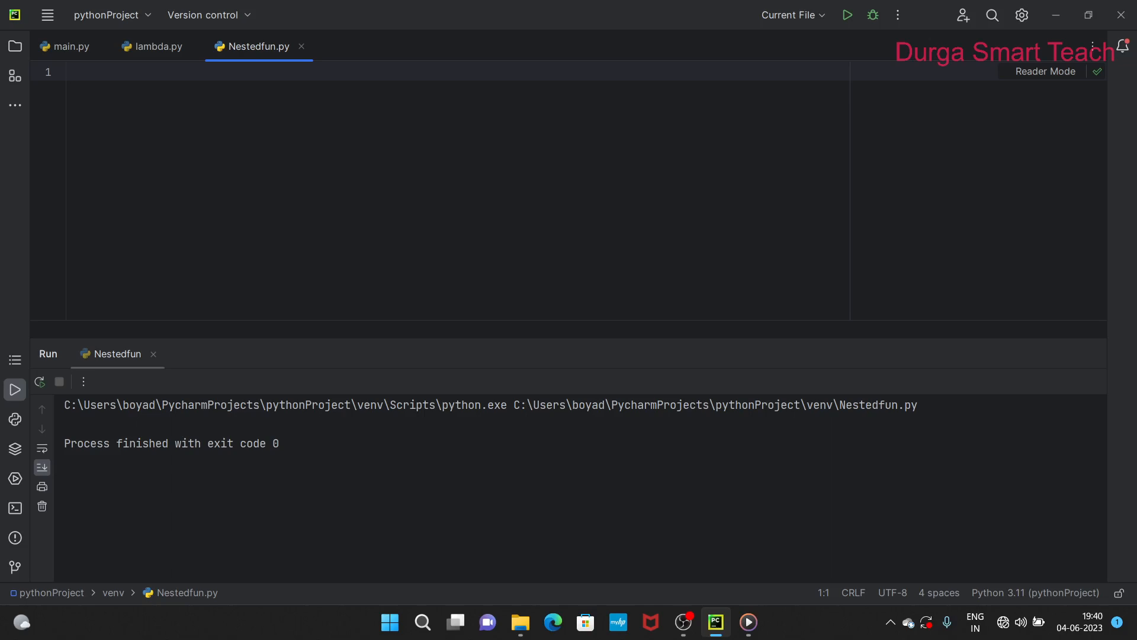
- Define the outer() function header in Nestedfun.py
text(def)
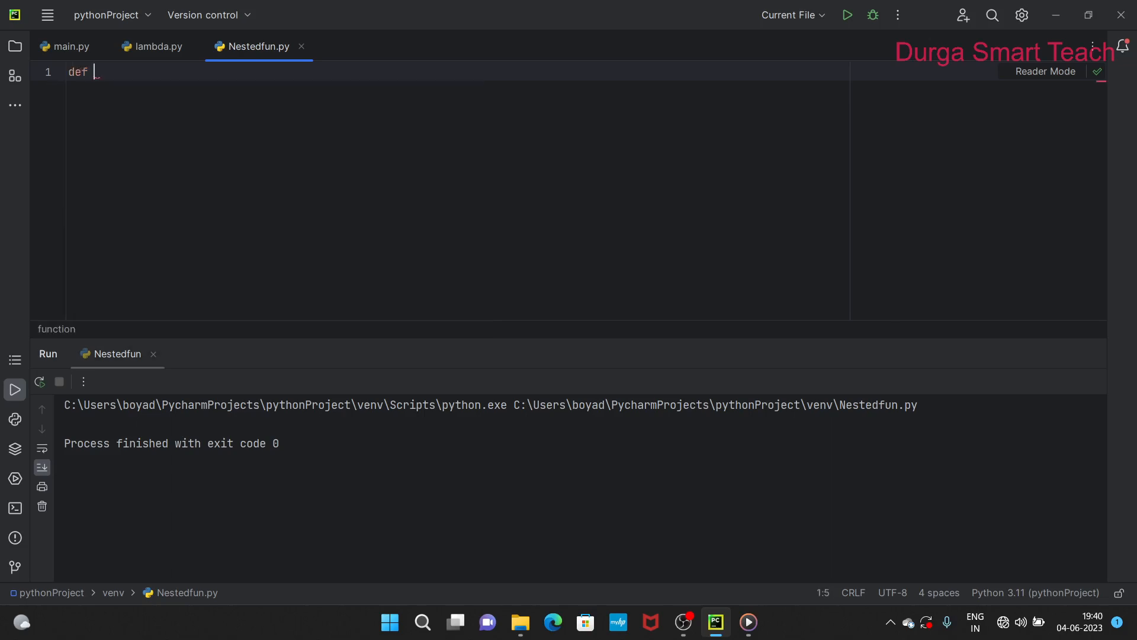
text(outer)
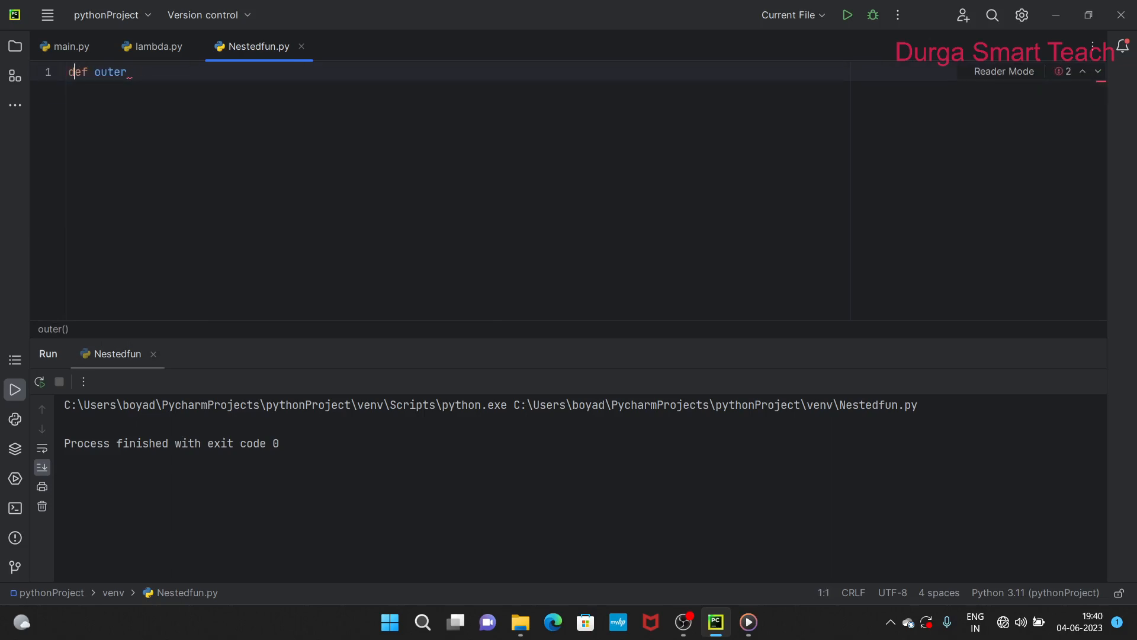
click(125, 72)
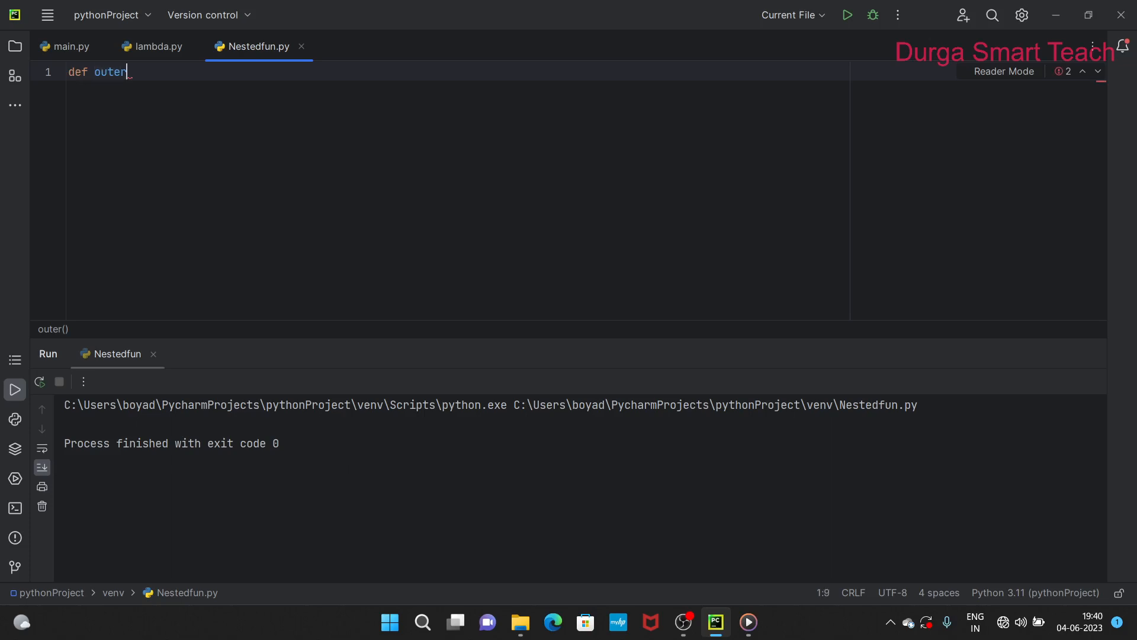
text(():)
text(print("ou)
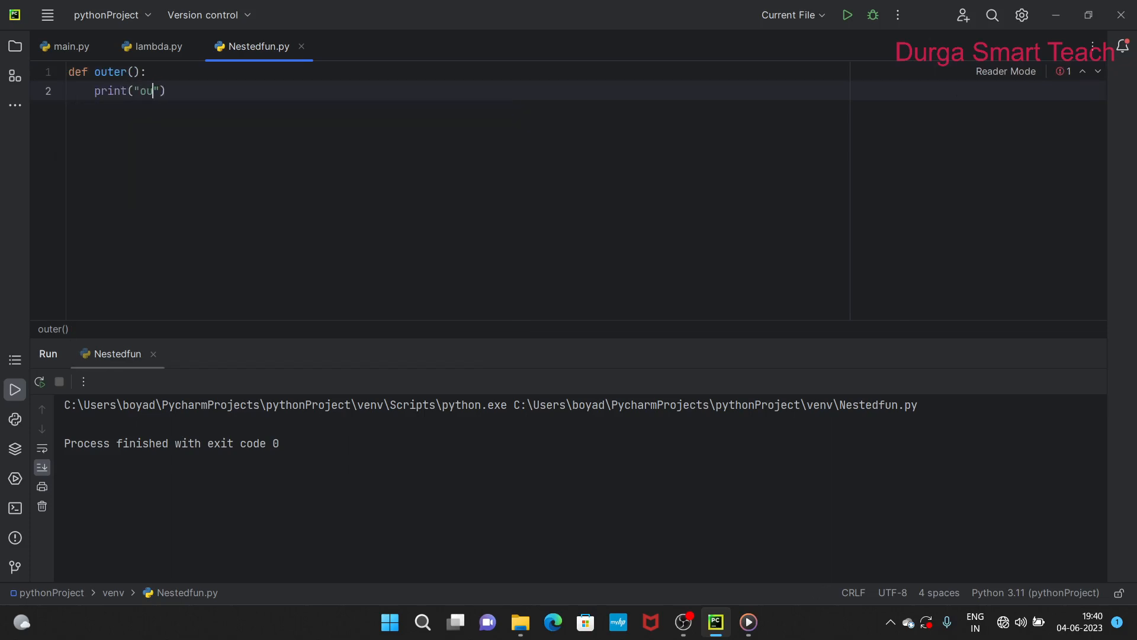
- Add print("outer function") inside outer() and begin the nested def
text(ter fun)
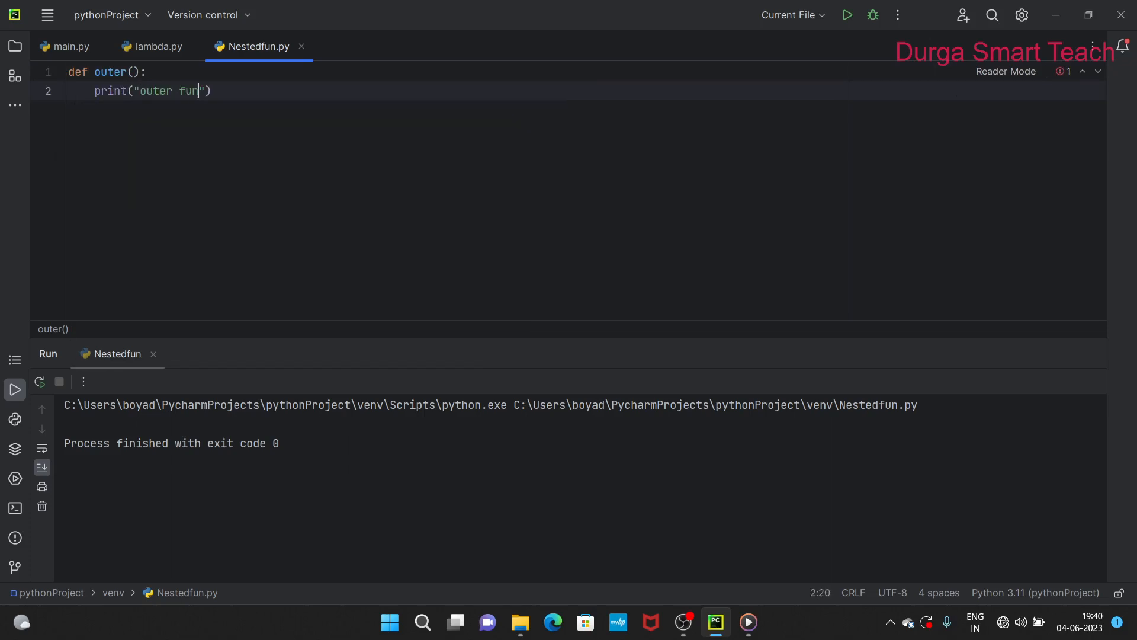
text(ction)
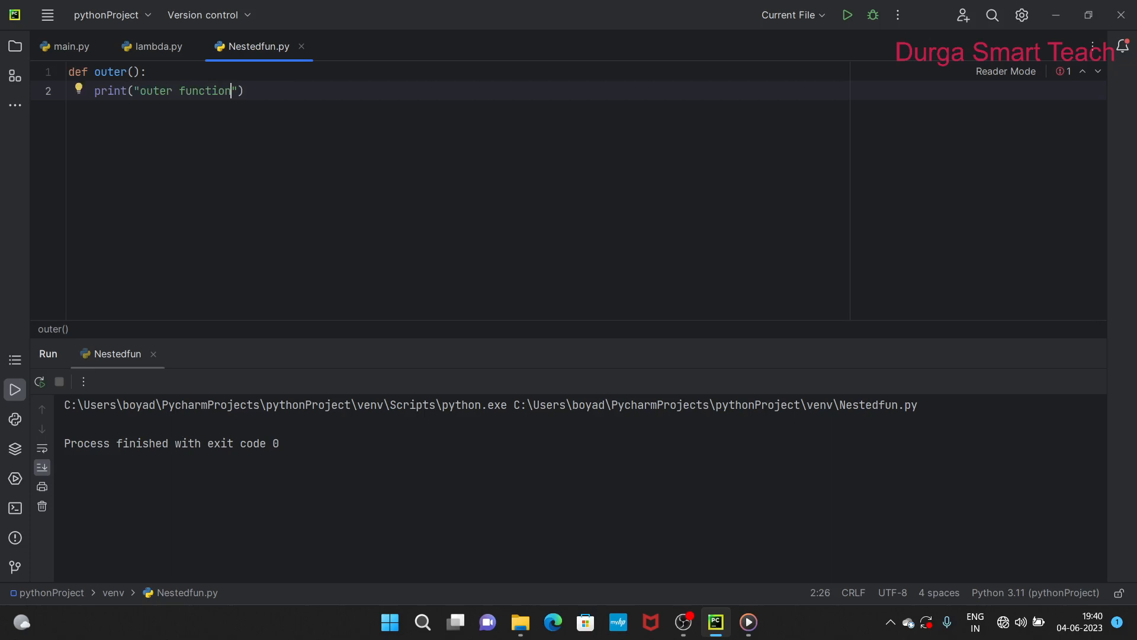
key(Enter)
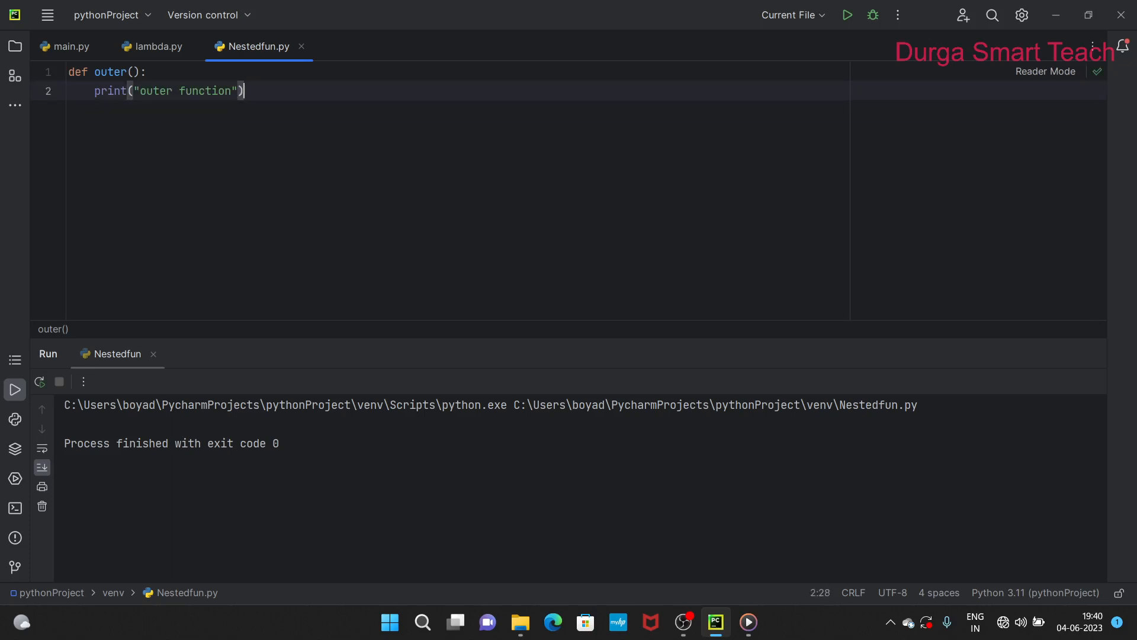
text(def inner)
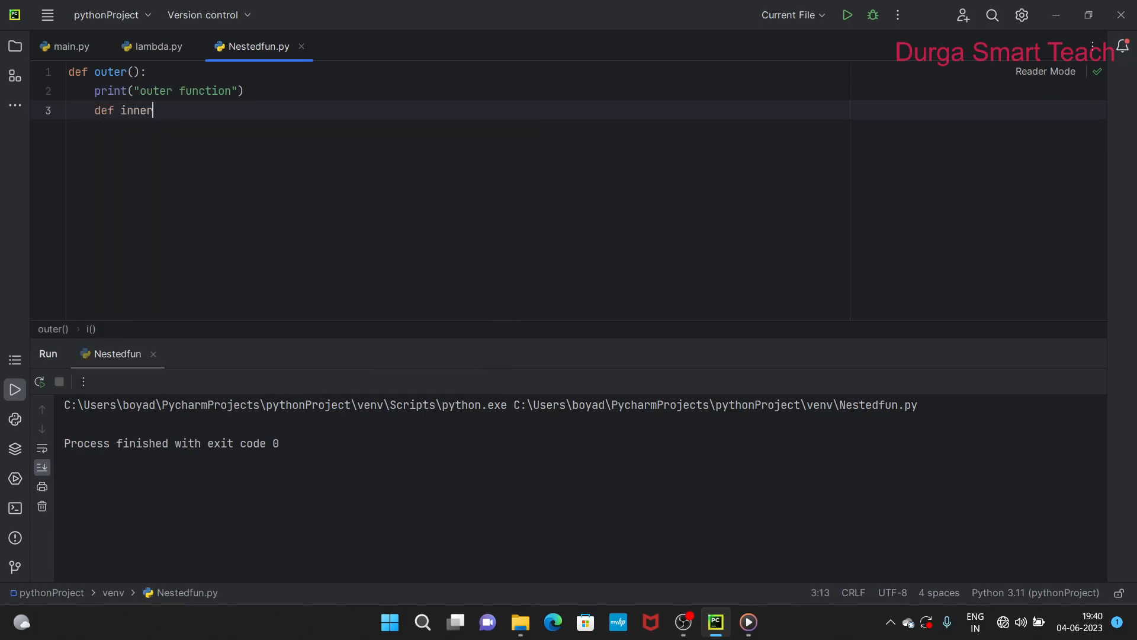
- Complete inner() so it prints "inner function"
text(():)
text(print(")
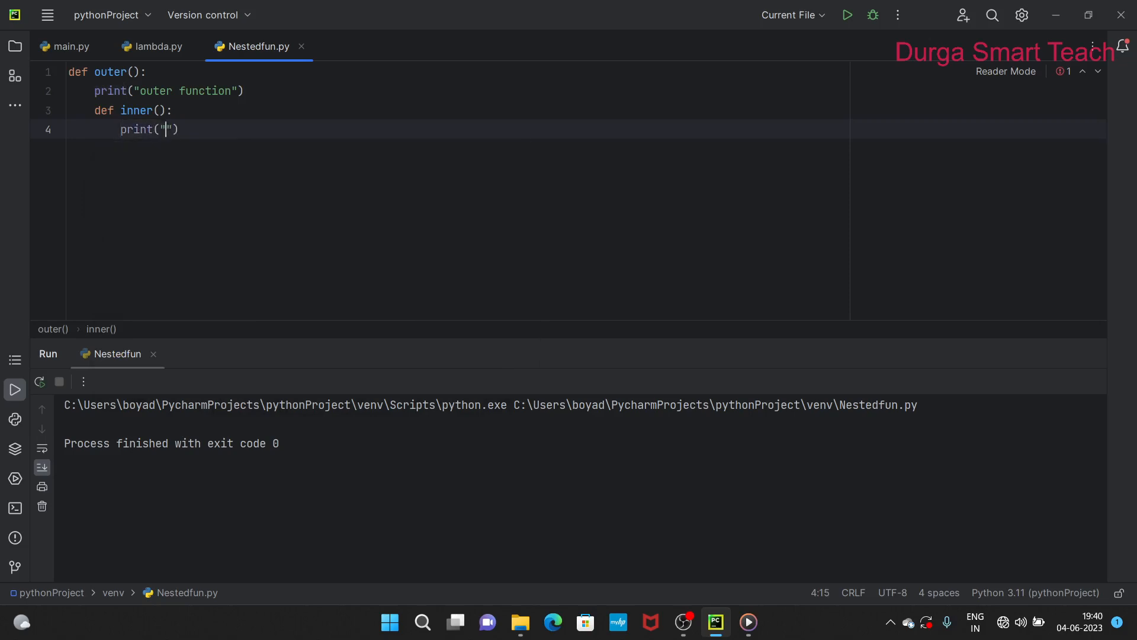
text(inner f)
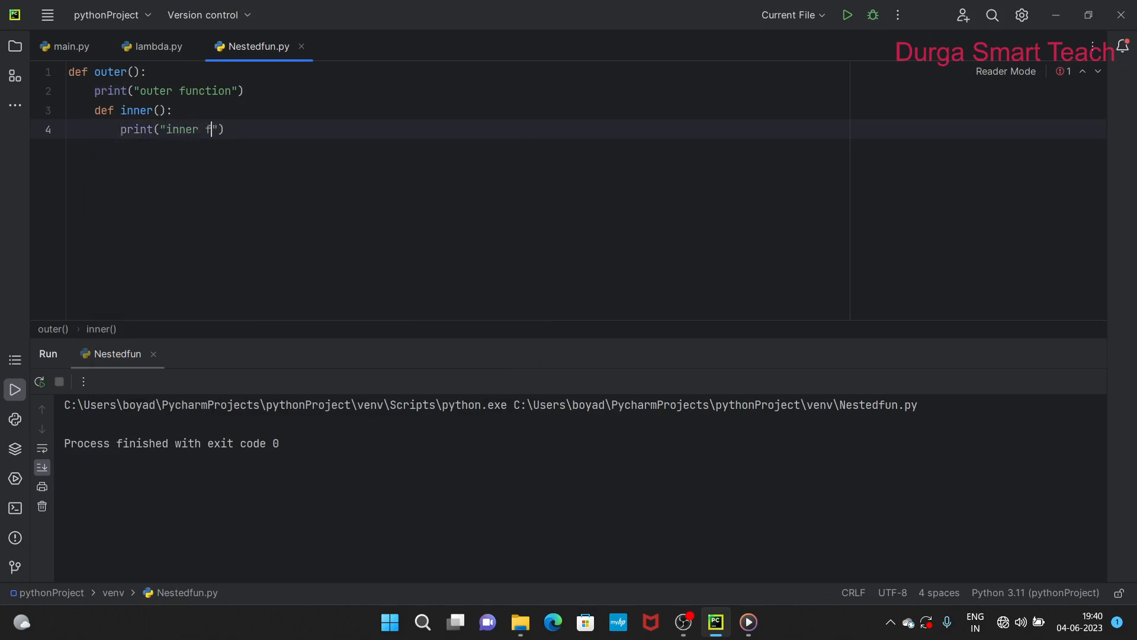
text(unction)
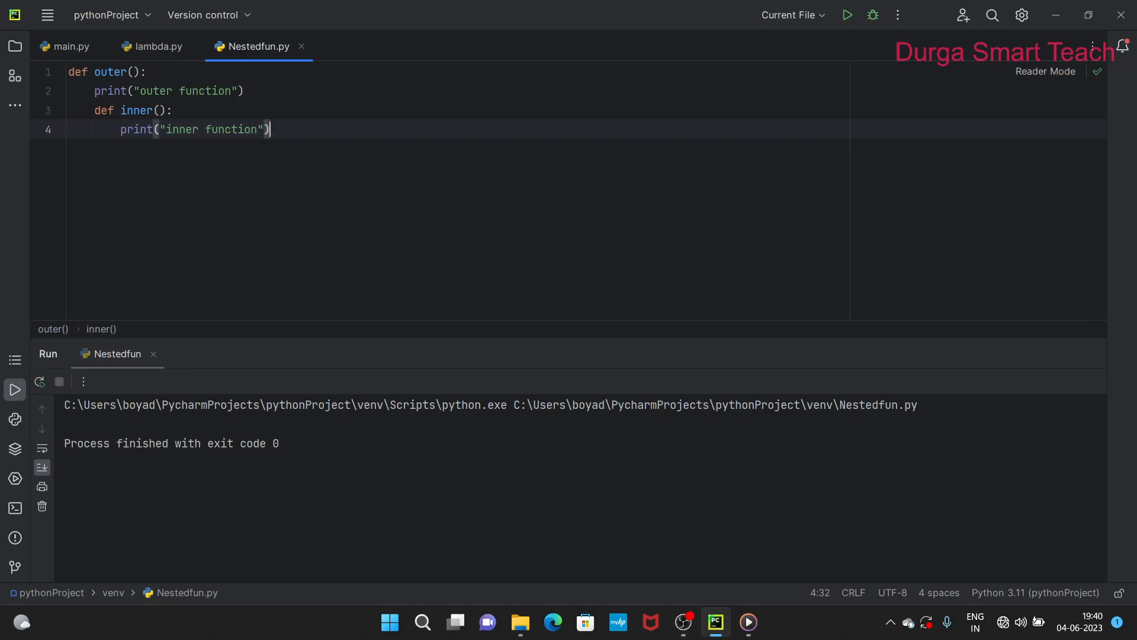
- Call inner() inside outer() and call outer() at module level
text(i)
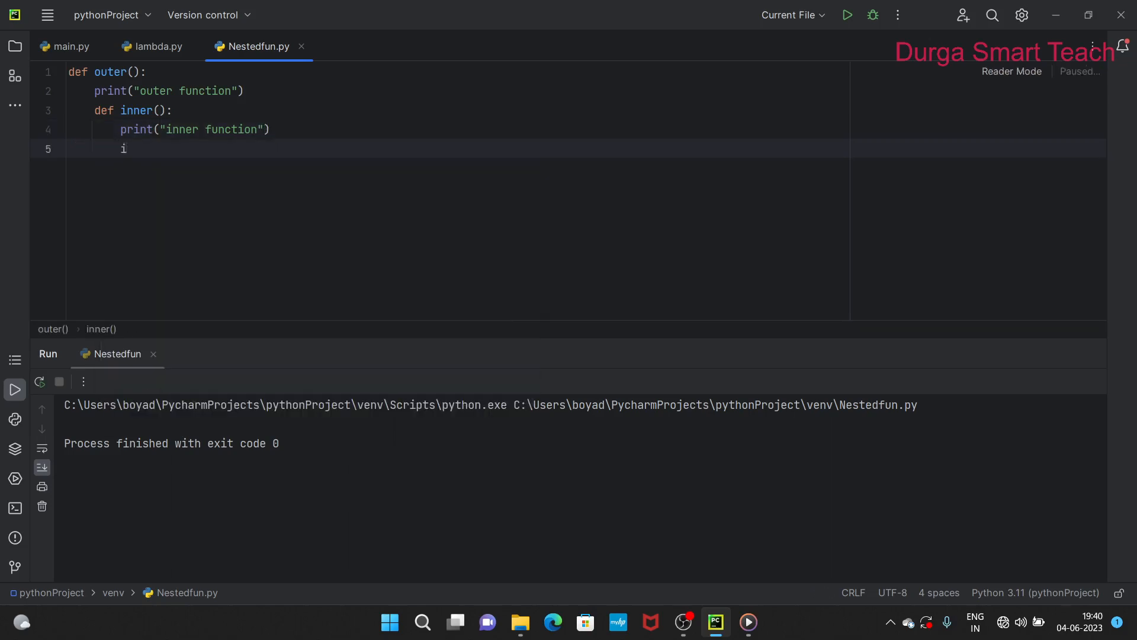
text(nne)
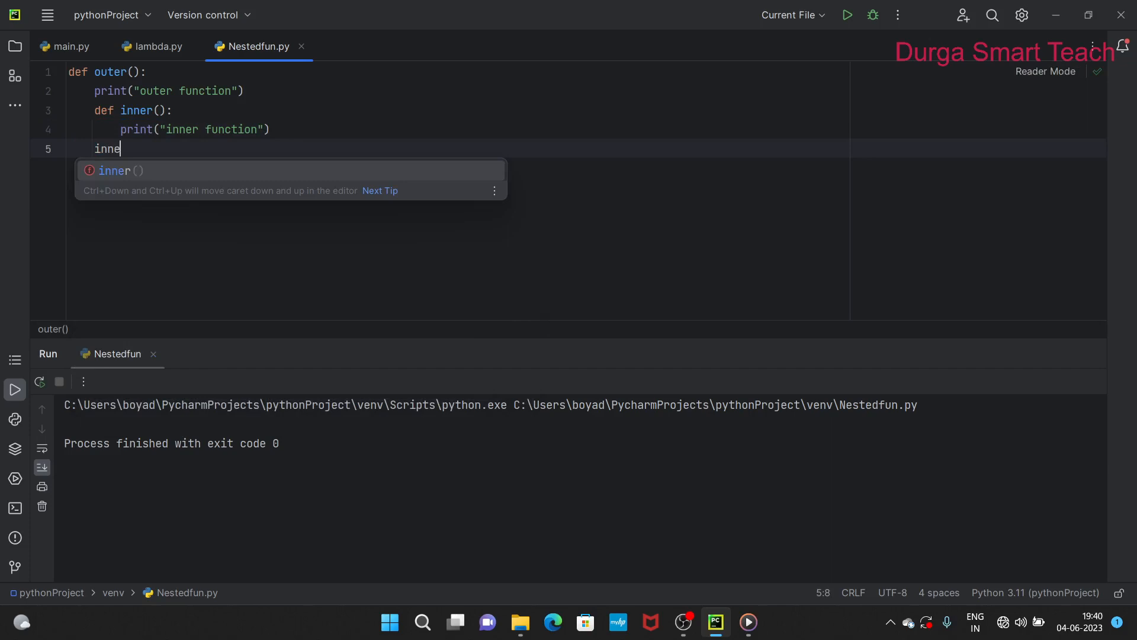
key(Enter)
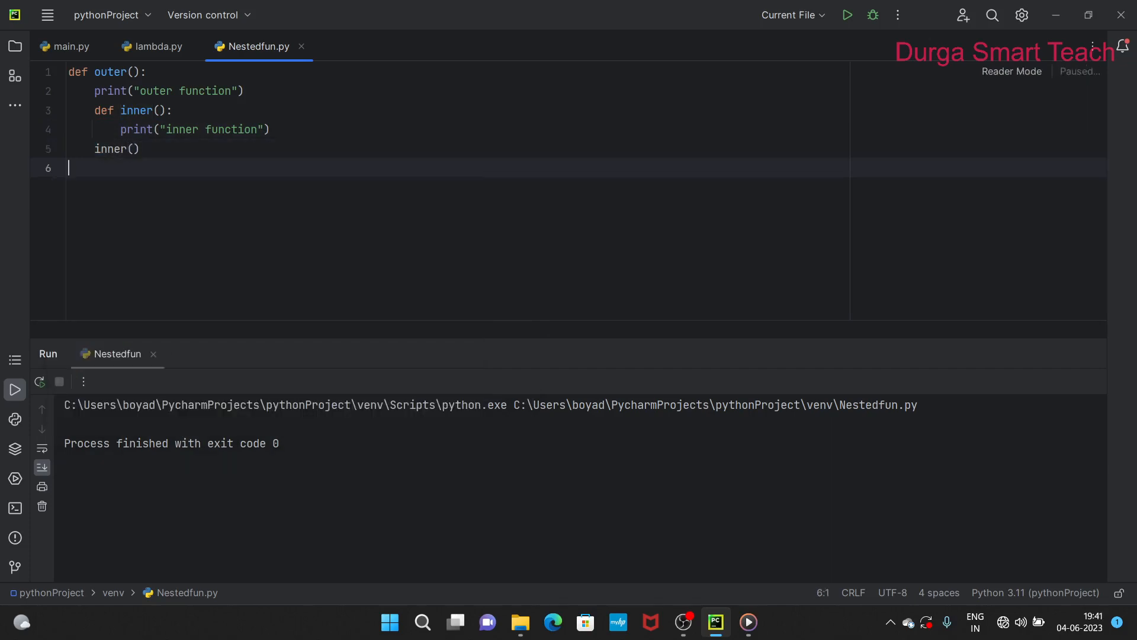
text(outer()
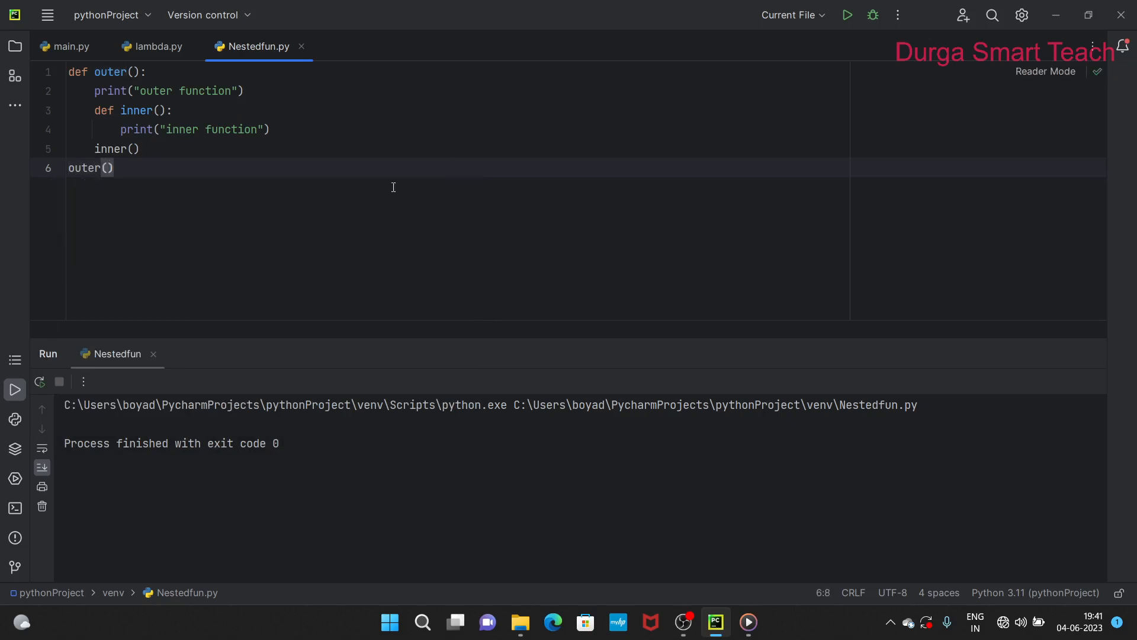
- Run the Nestedfun.py script from the toolbar Run button
click(114, 167)
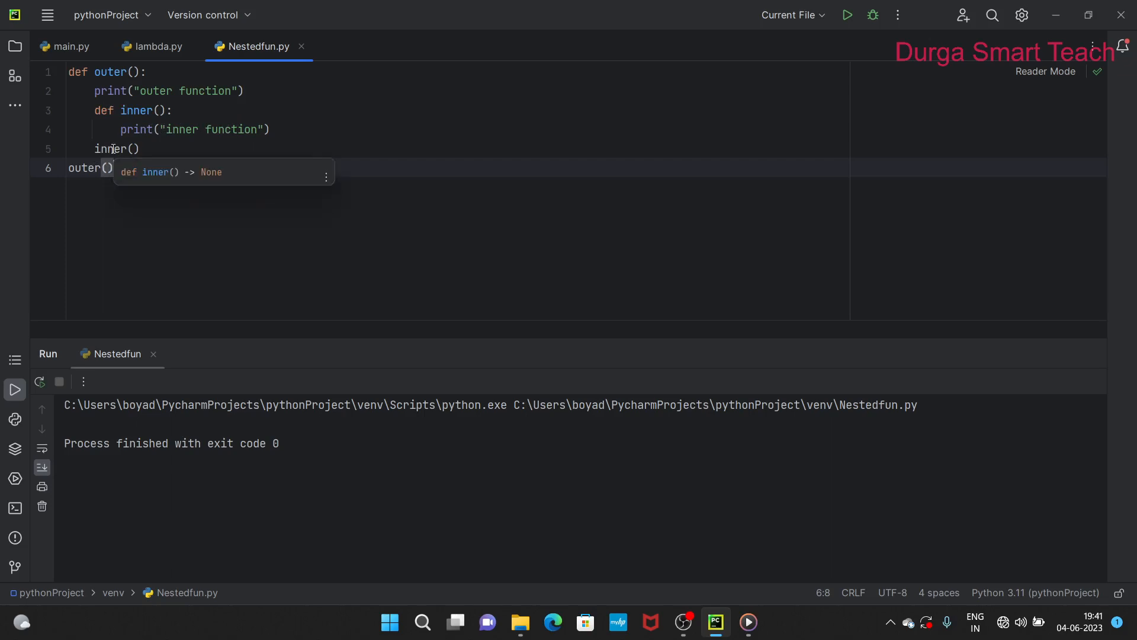
mouse_move(96, 142)
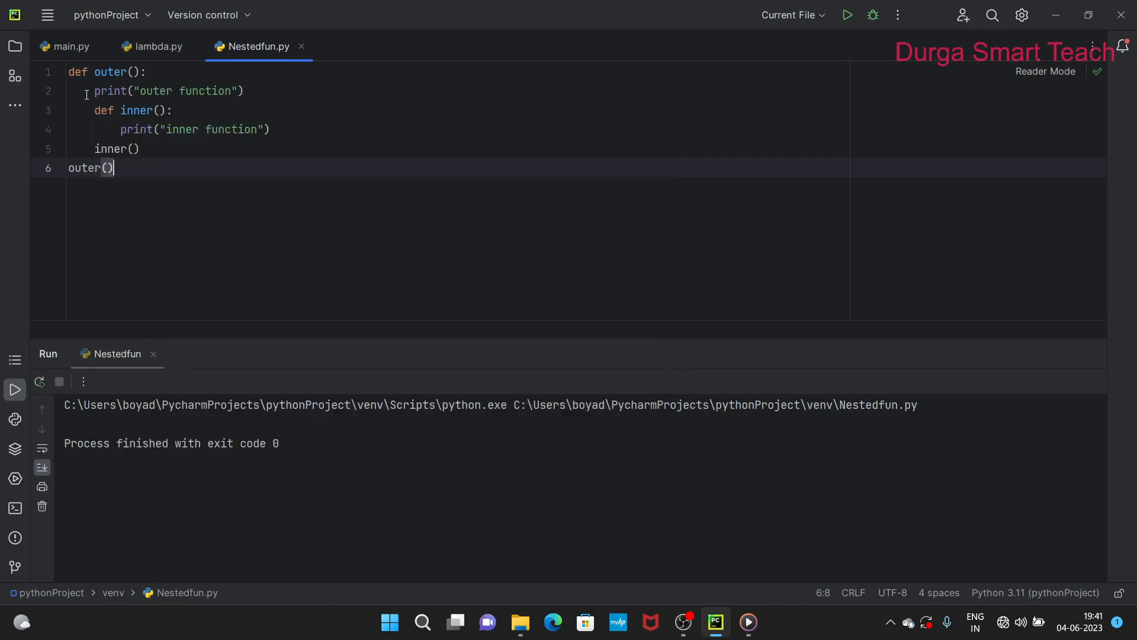
mouse_move(115, 120)
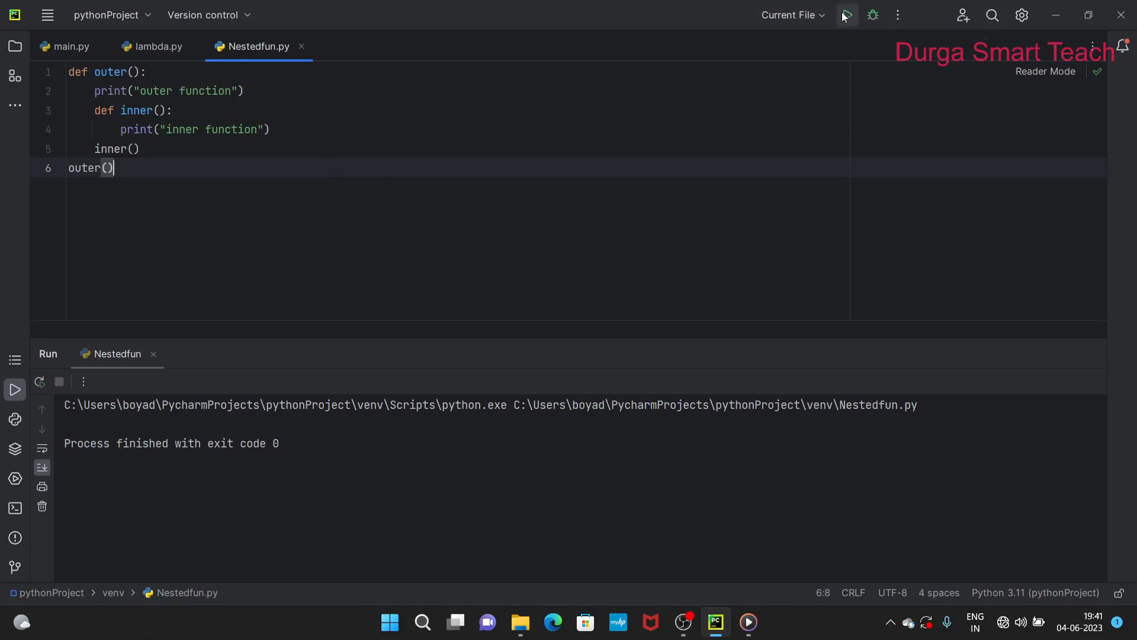
click(846, 14)
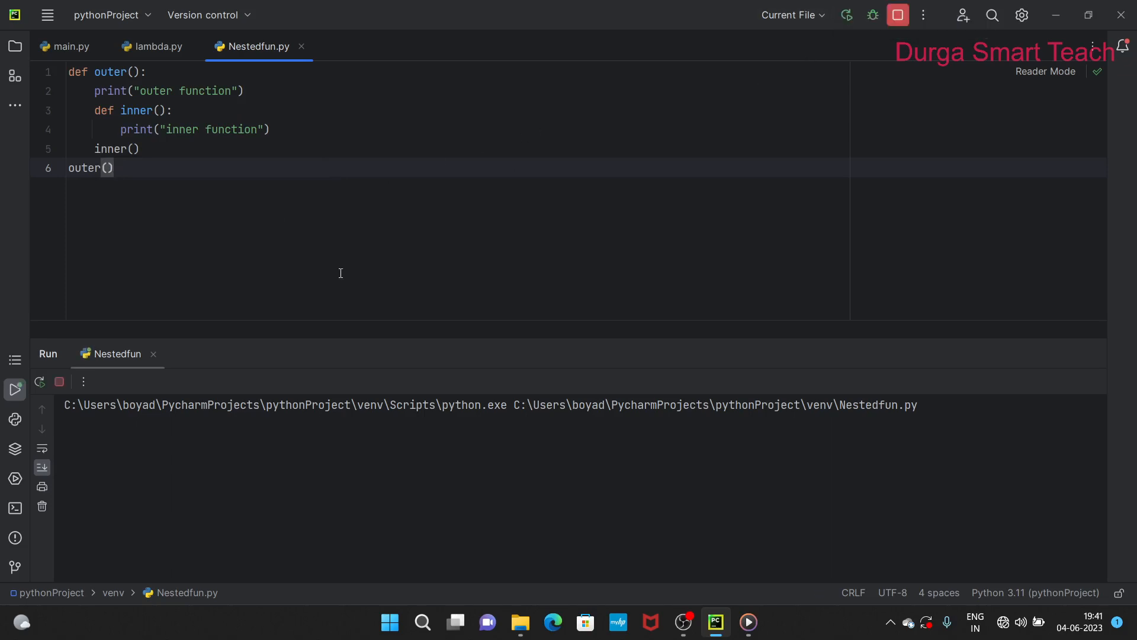